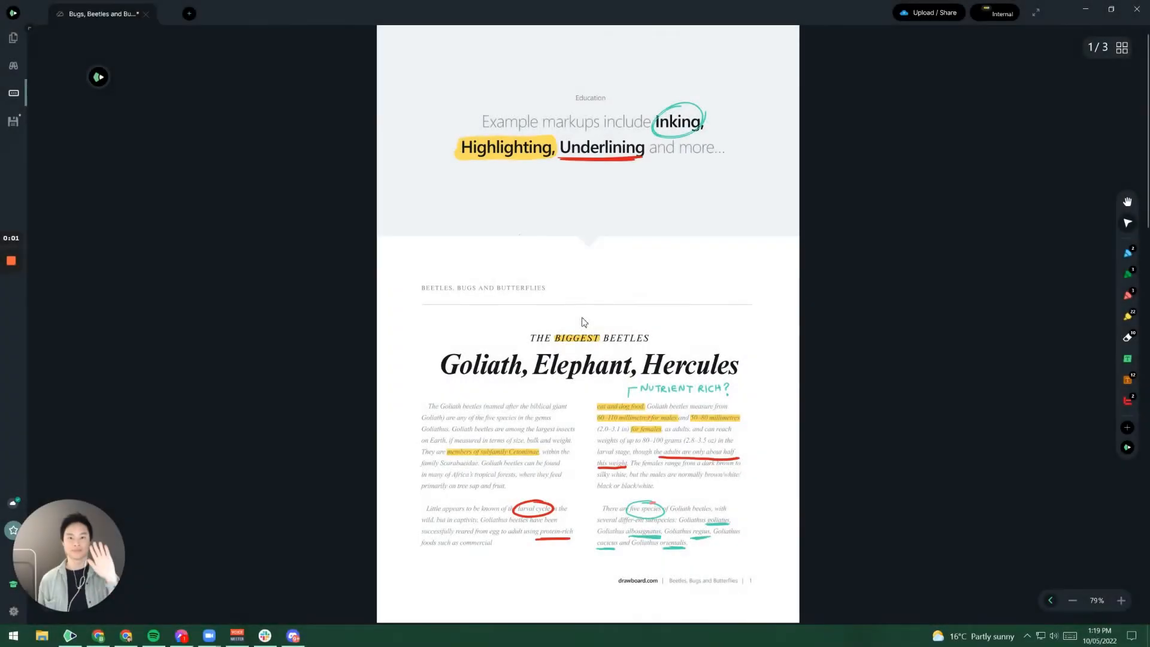
{"action": "mouse_move", "coordinate": [592, 240]}
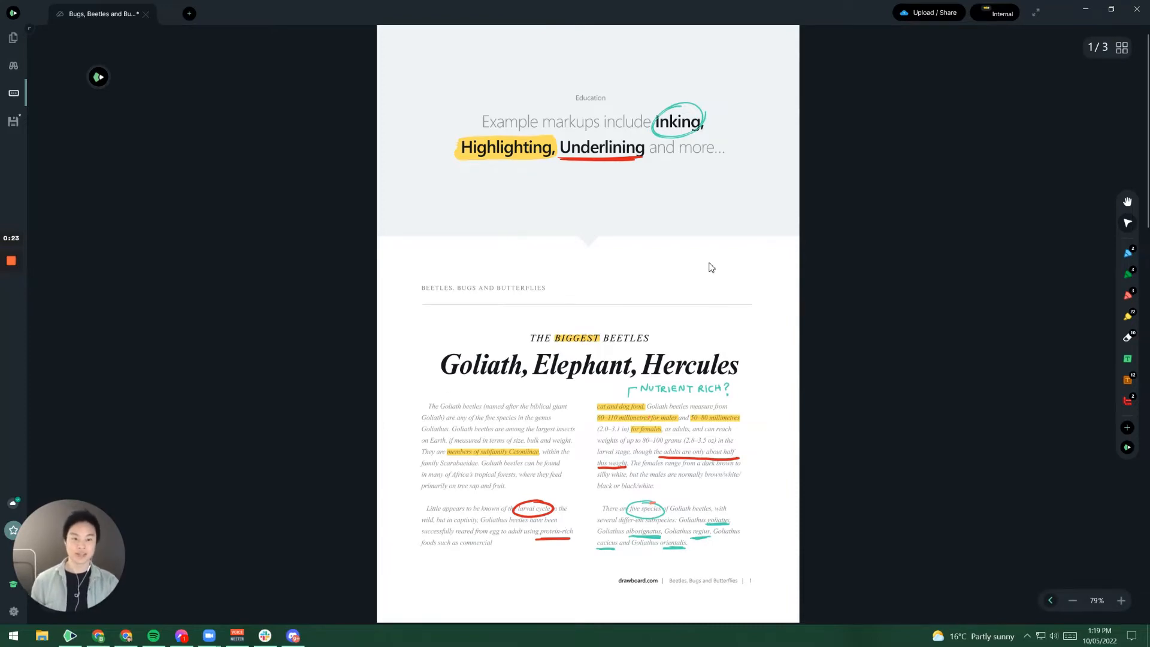
- Show the Page Manipulation choices (Insert, Rotate, Delete) from the Document options panel
{"action": "scroll", "scroll_direction": "down", "scroll_amount": 3}
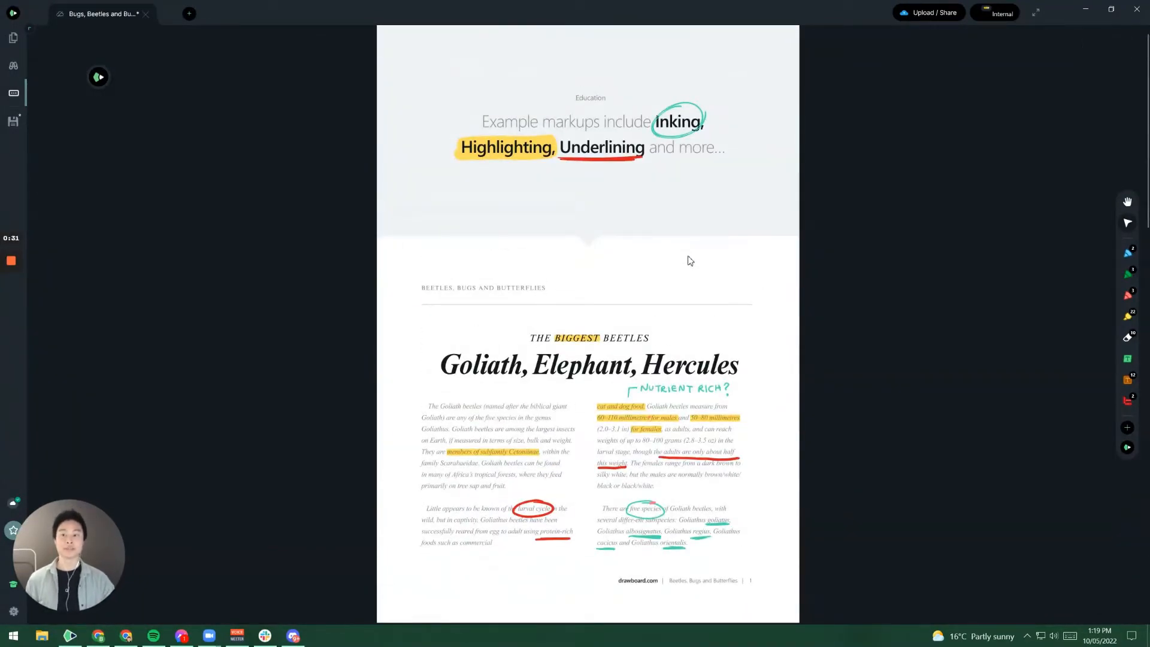
{"action": "left_click", "coordinate": [13, 93]}
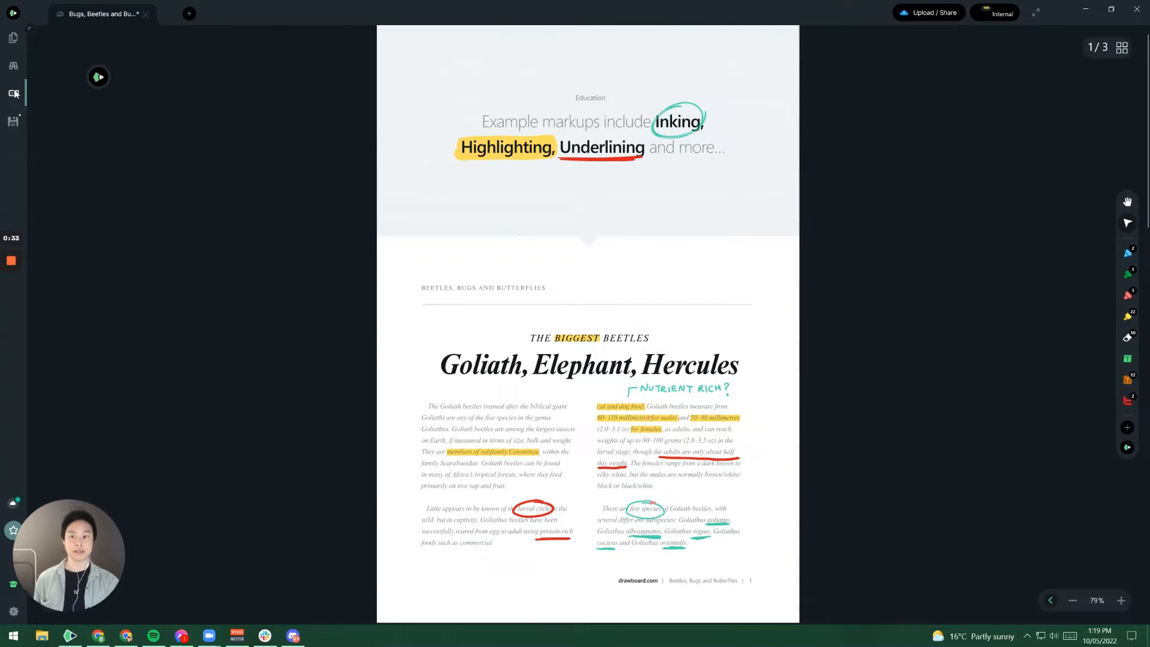
{"action": "mouse_move", "coordinate": [13, 94]}
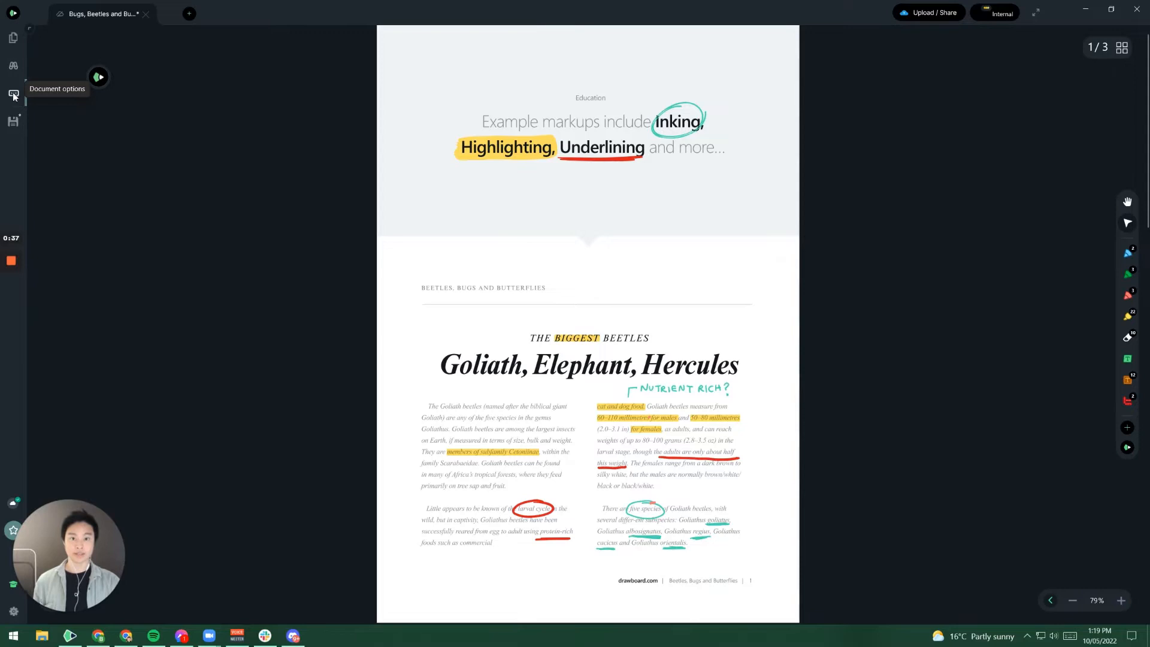
{"action": "left_click", "coordinate": [14, 96]}
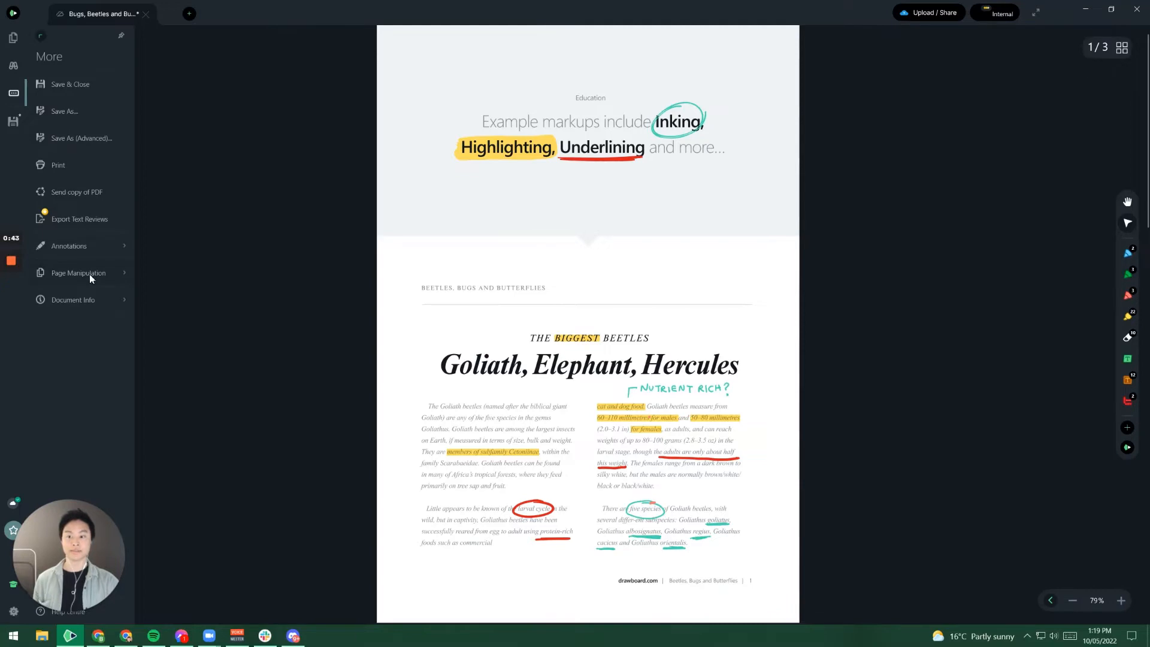
{"action": "left_click", "coordinate": [78, 272]}
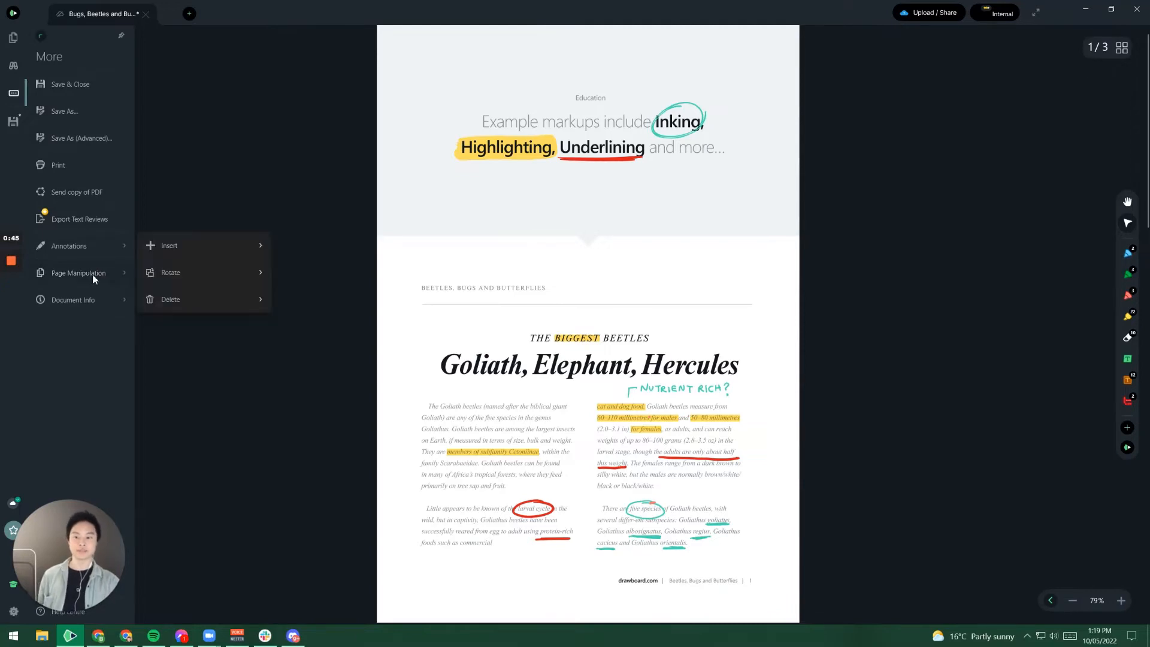
{"action": "mouse_move", "coordinate": [231, 249]}
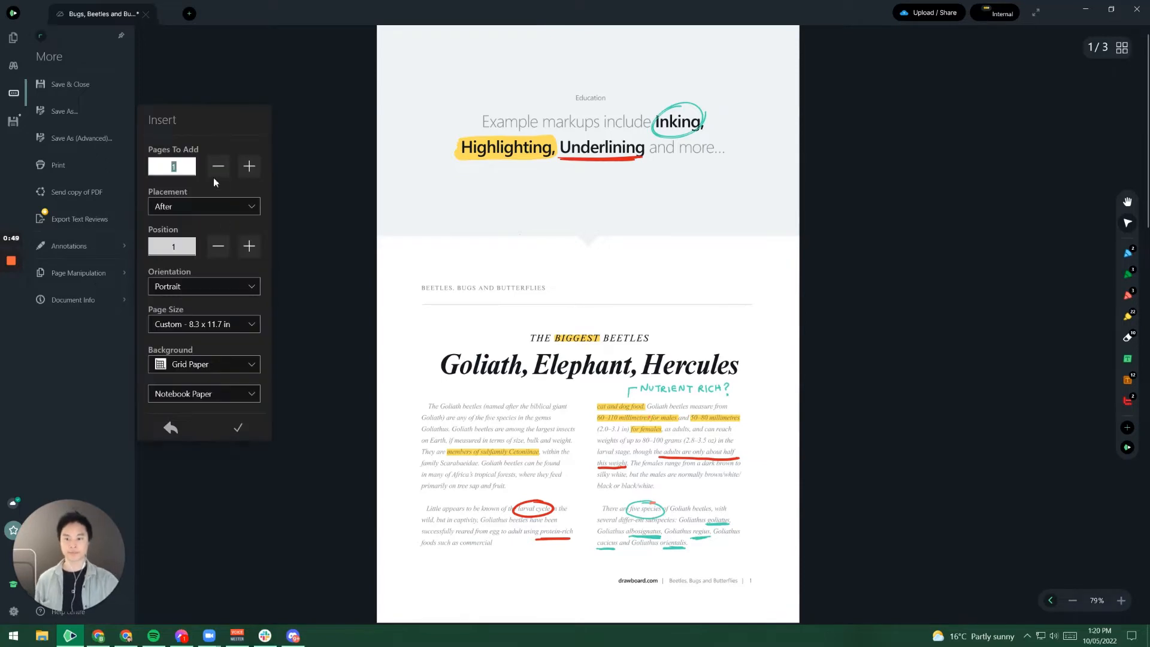
{"action": "mouse_move", "coordinate": [218, 196]}
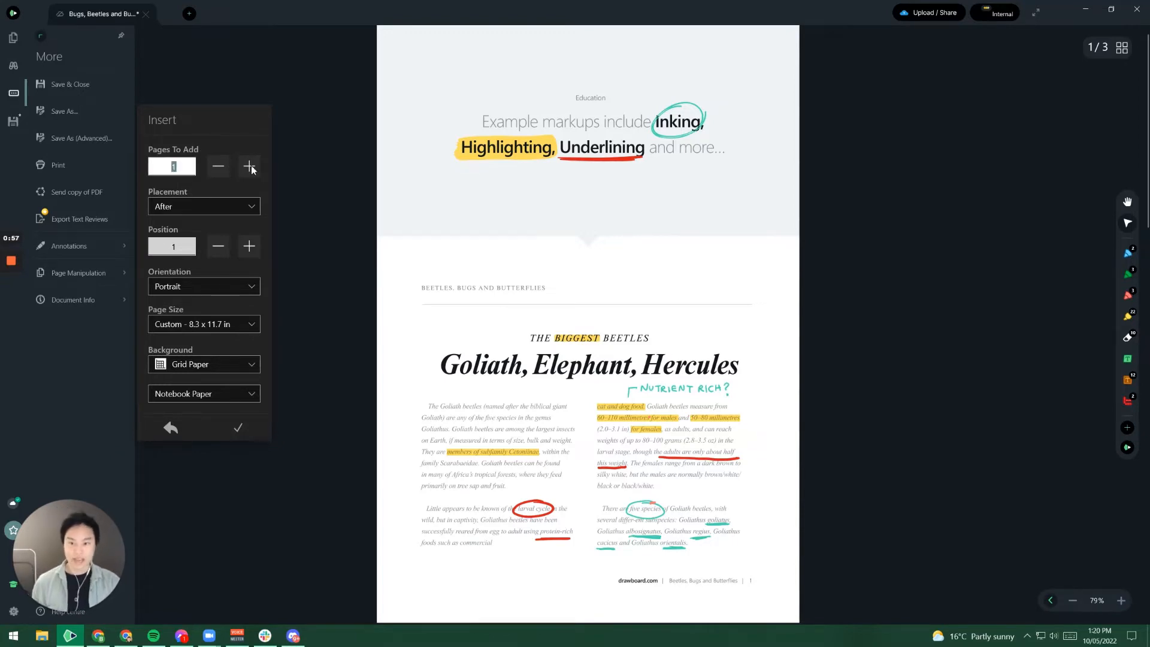
- Set the insert to add 2 pages, placed After, at position 3
{"action": "left_click", "coordinate": [249, 166]}
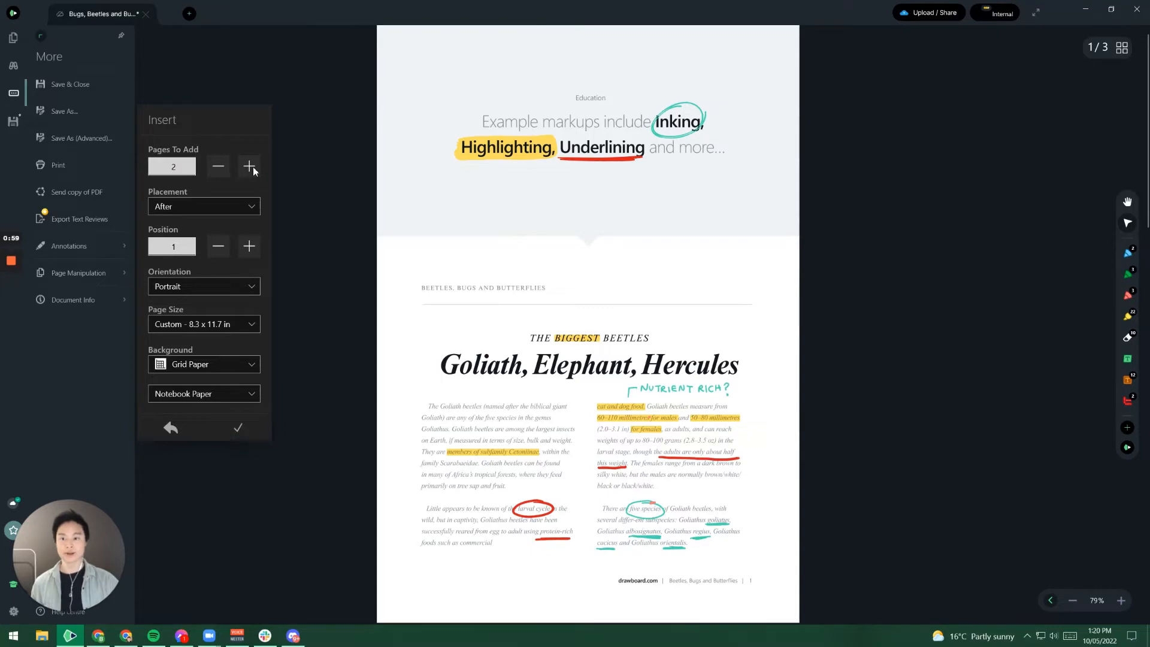
{"action": "mouse_move", "coordinate": [232, 191]}
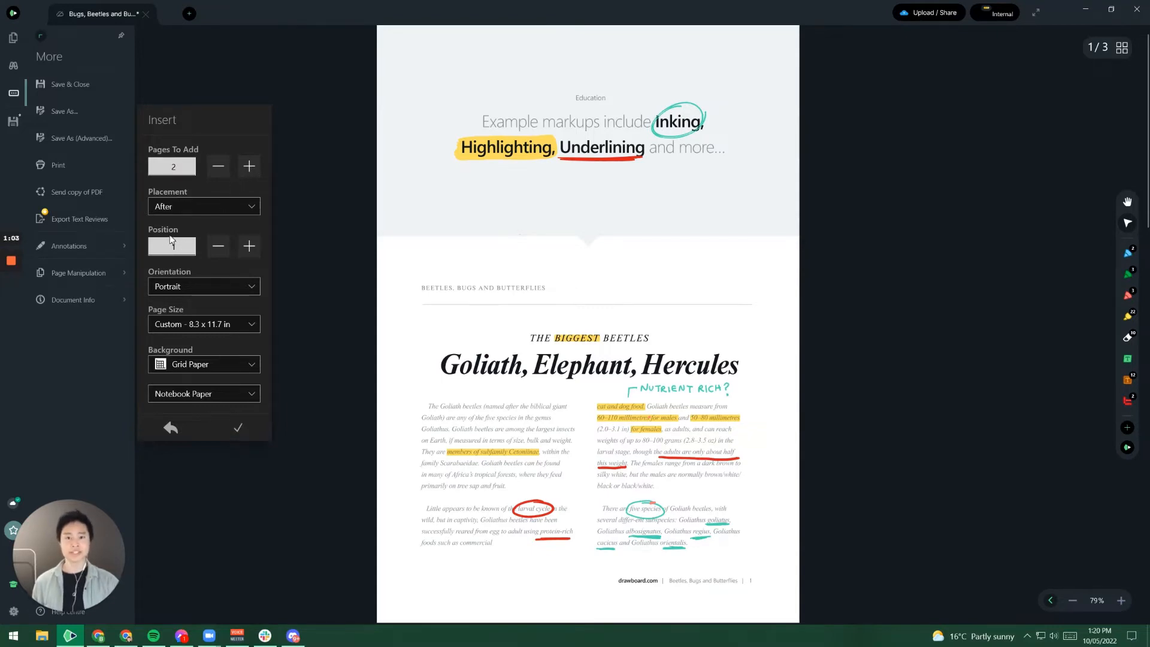
{"action": "left_click", "coordinate": [171, 246]}
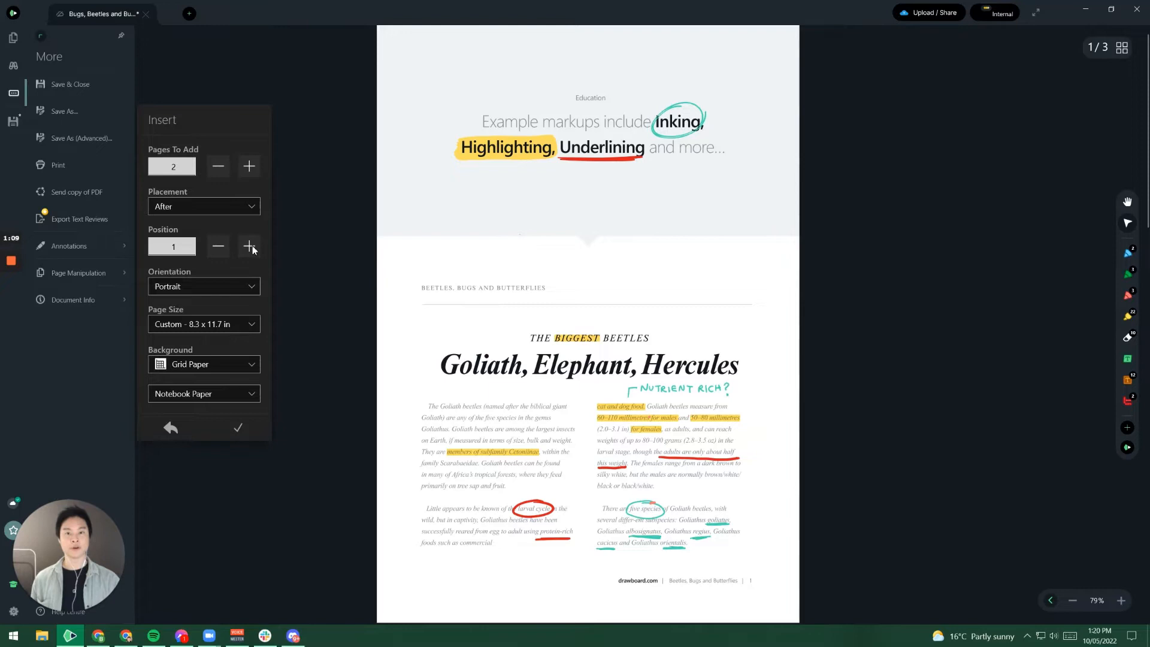
{"action": "left_click", "coordinate": [250, 245]}
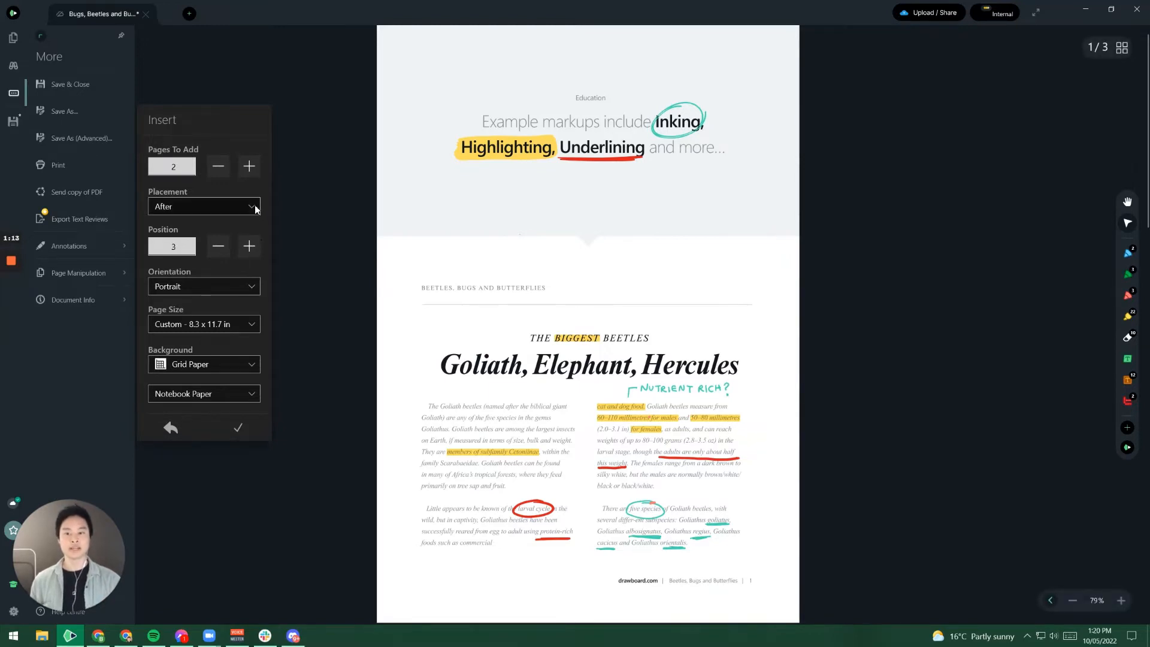
{"action": "left_click", "coordinate": [253, 206]}
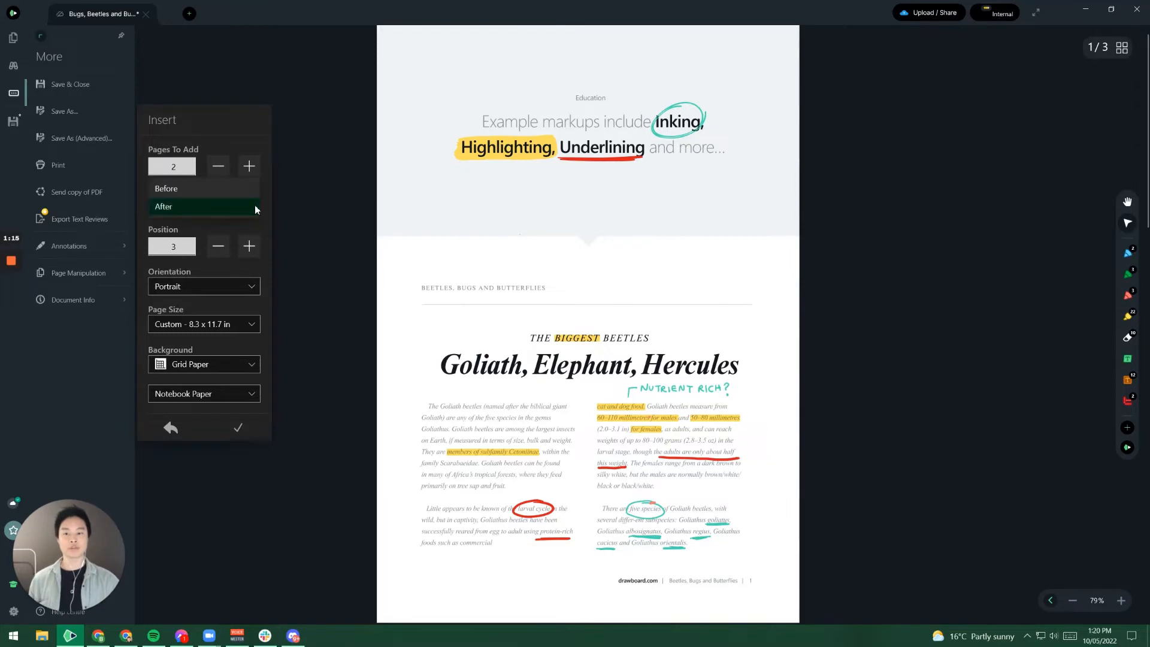
{"action": "left_click", "coordinate": [203, 206]}
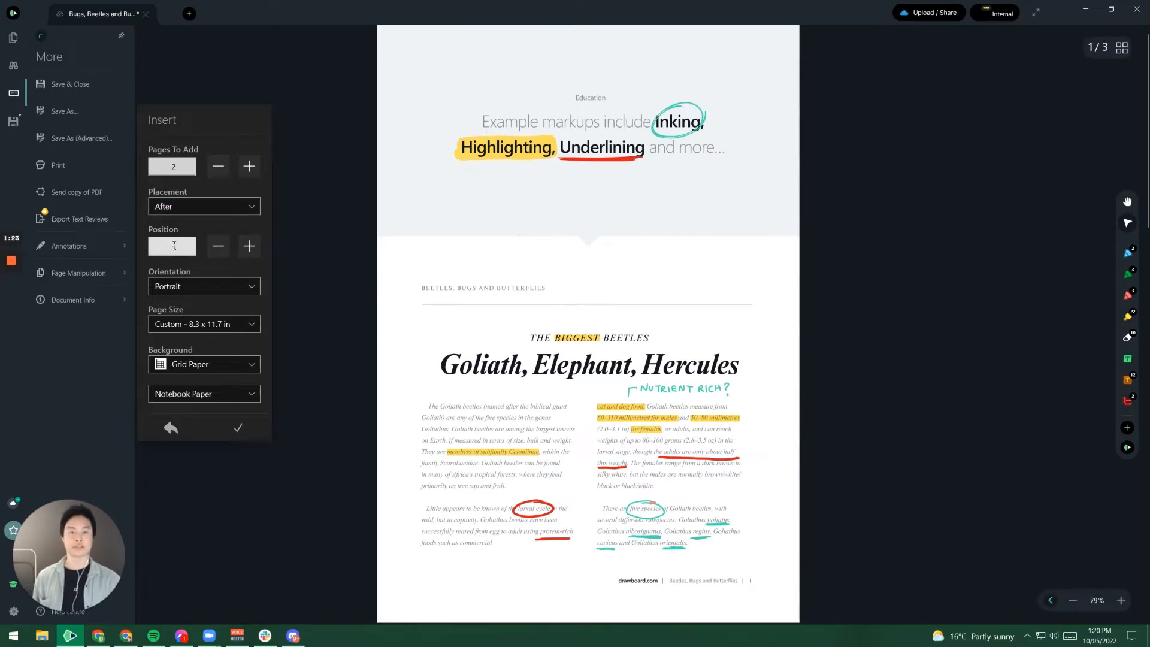
{"action": "left_click", "coordinate": [249, 246]}
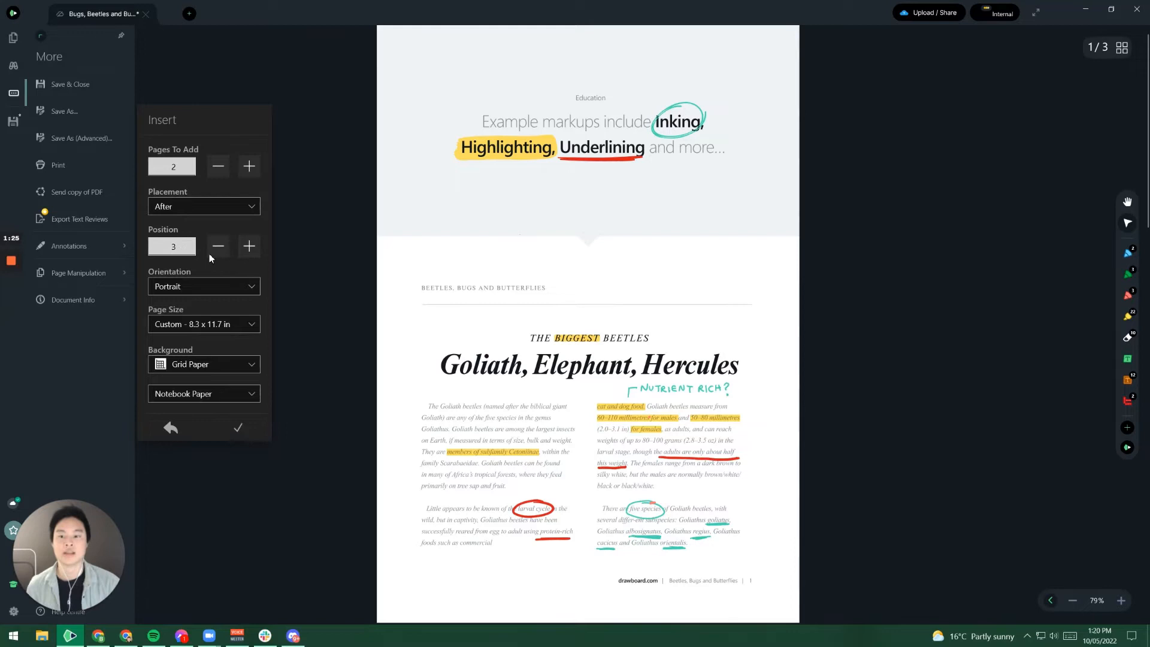
{"action": "mouse_move", "coordinate": [230, 279]}
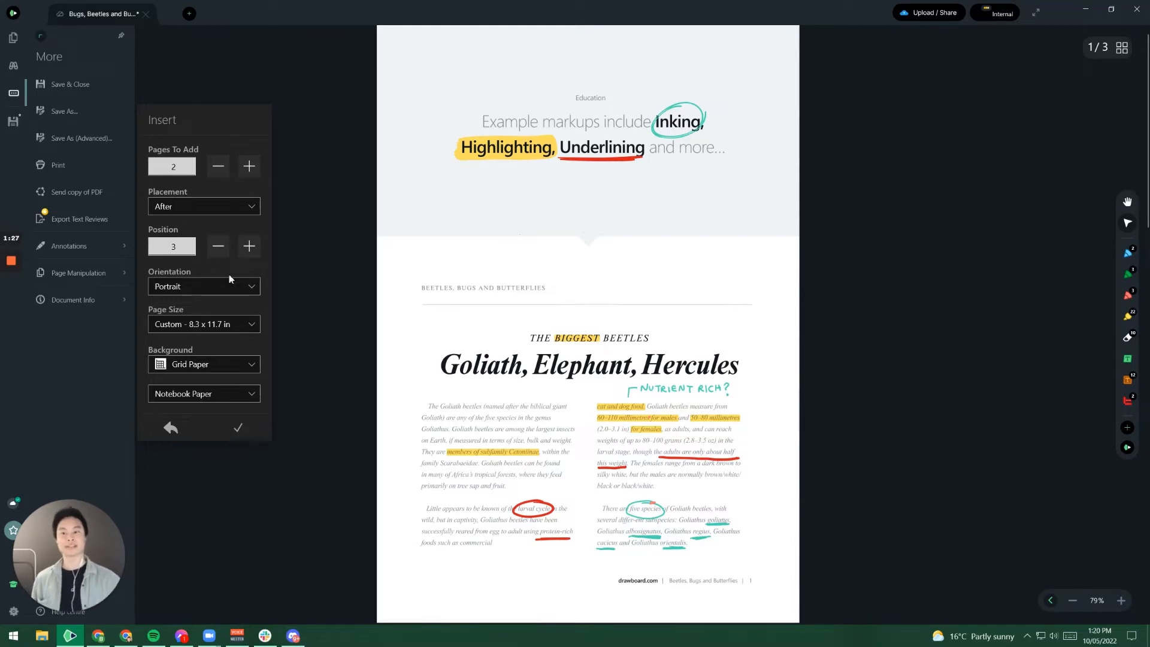
{"action": "mouse_move", "coordinate": [243, 289]}
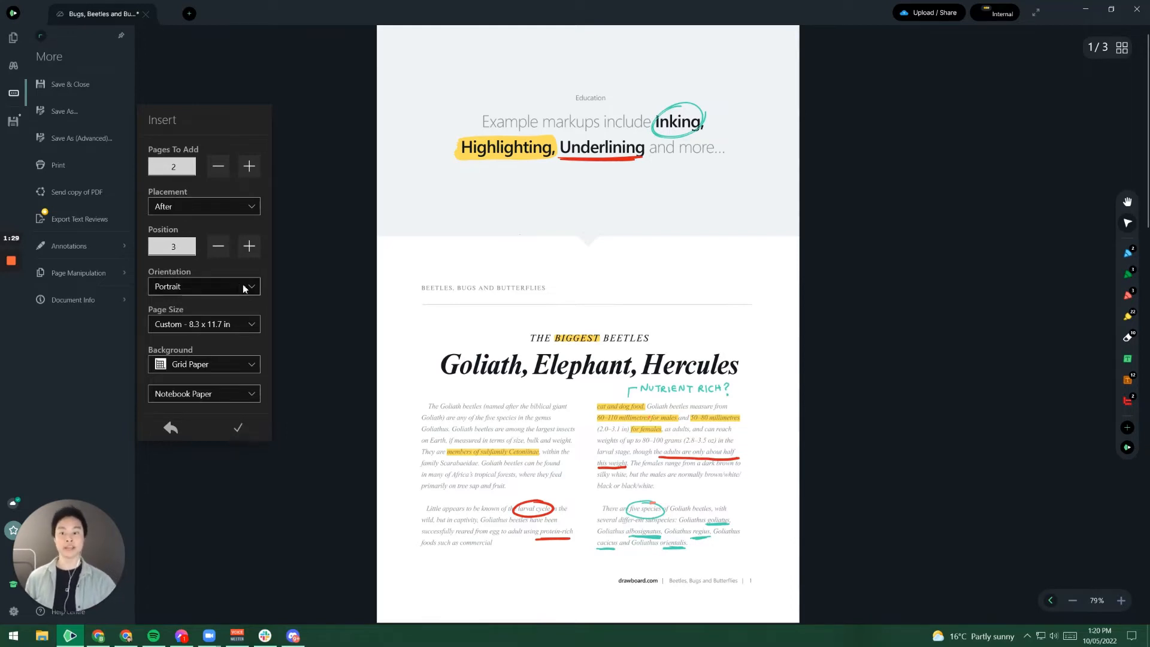
- Make the new pages portrait A4 with a Grid Paper > Notebook Paper background and confirm the insert
{"action": "left_click", "coordinate": [204, 286]}
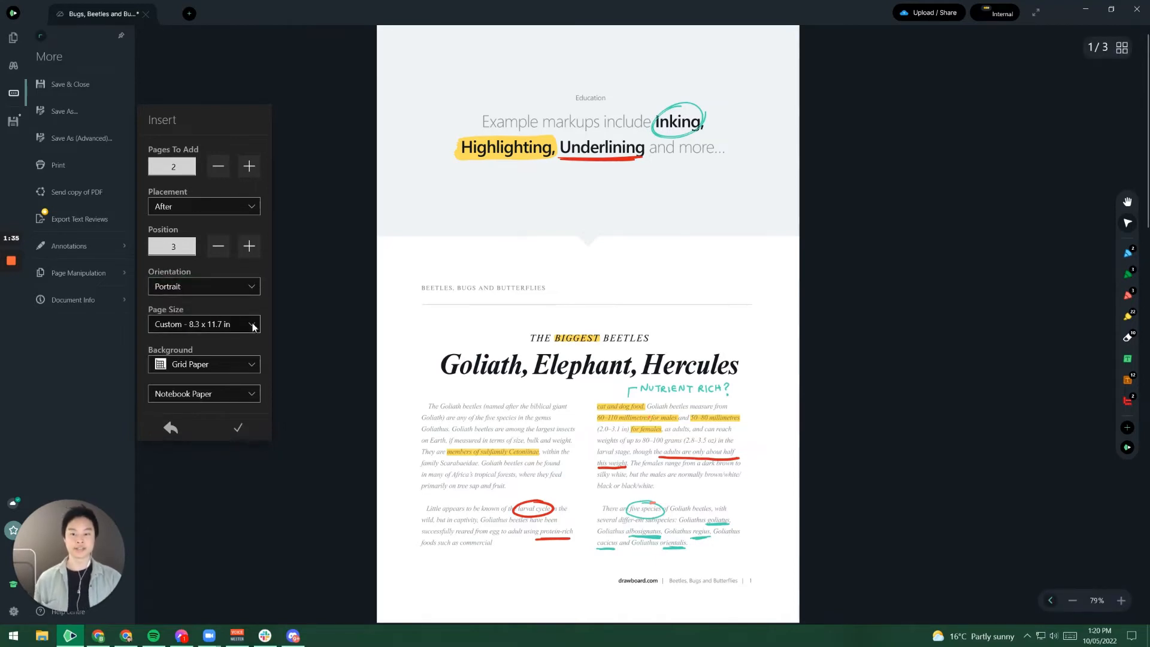
{"action": "left_click", "coordinate": [203, 324]}
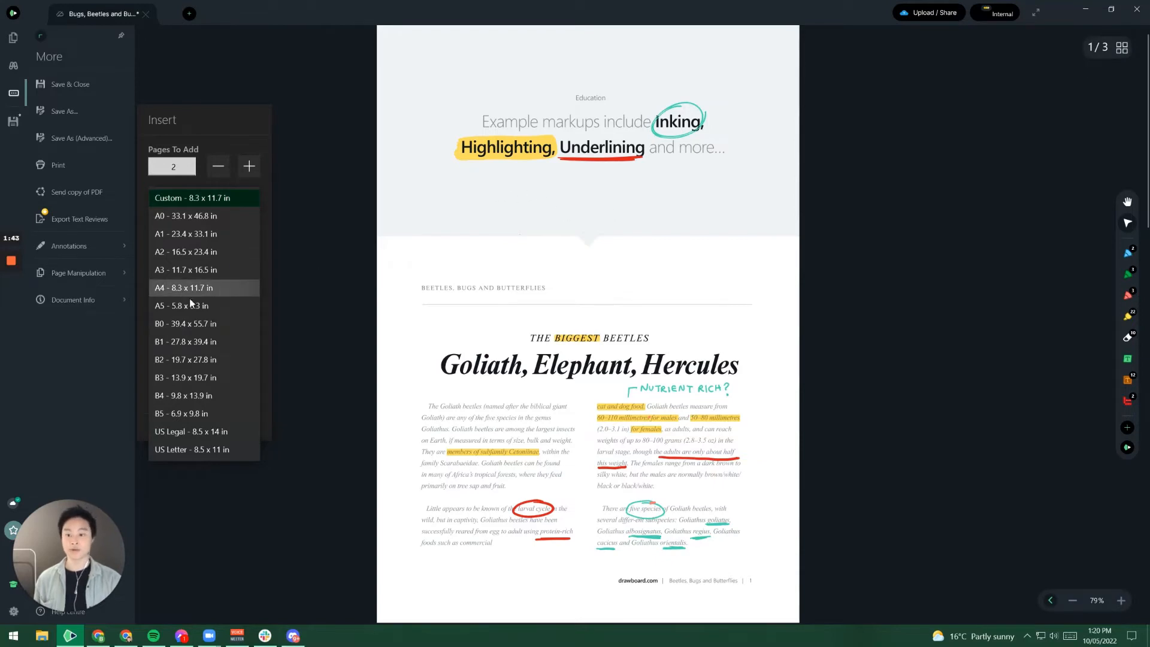
{"action": "left_click", "coordinate": [192, 287]}
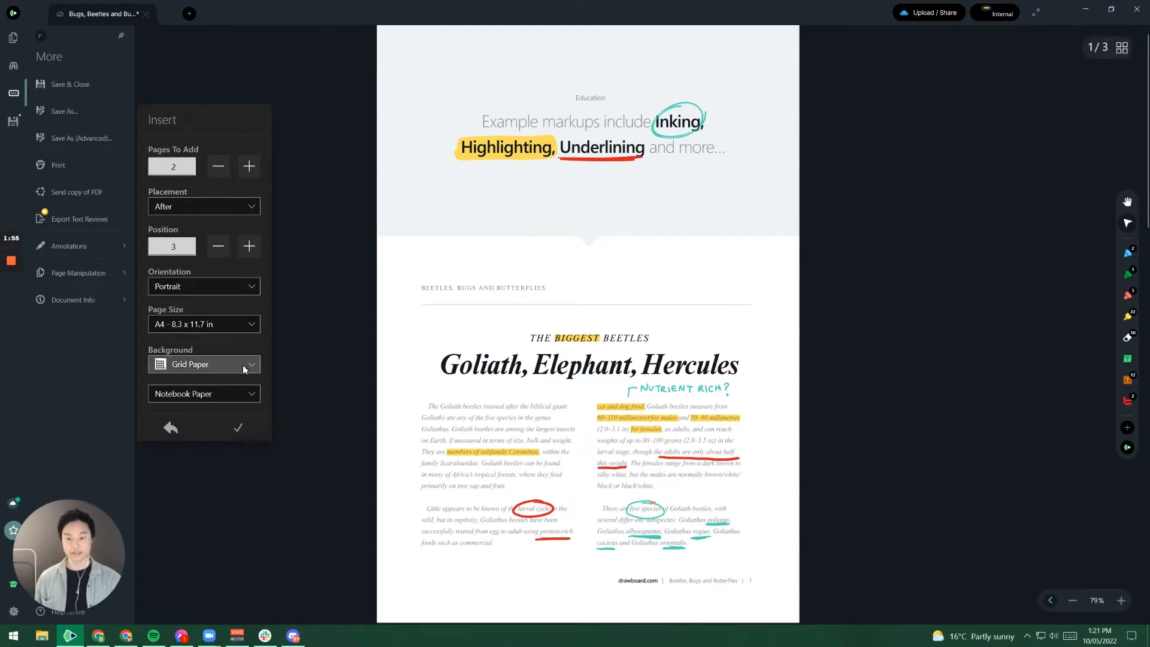
{"action": "left_click", "coordinate": [204, 364]}
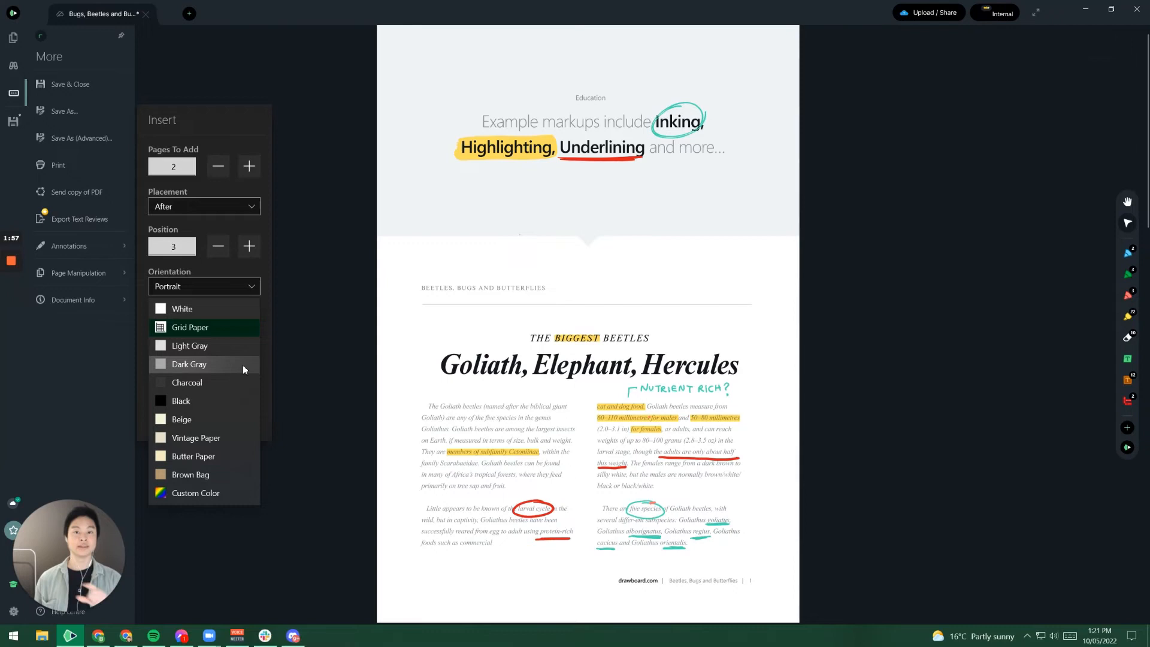
{"action": "mouse_move", "coordinate": [218, 327]}
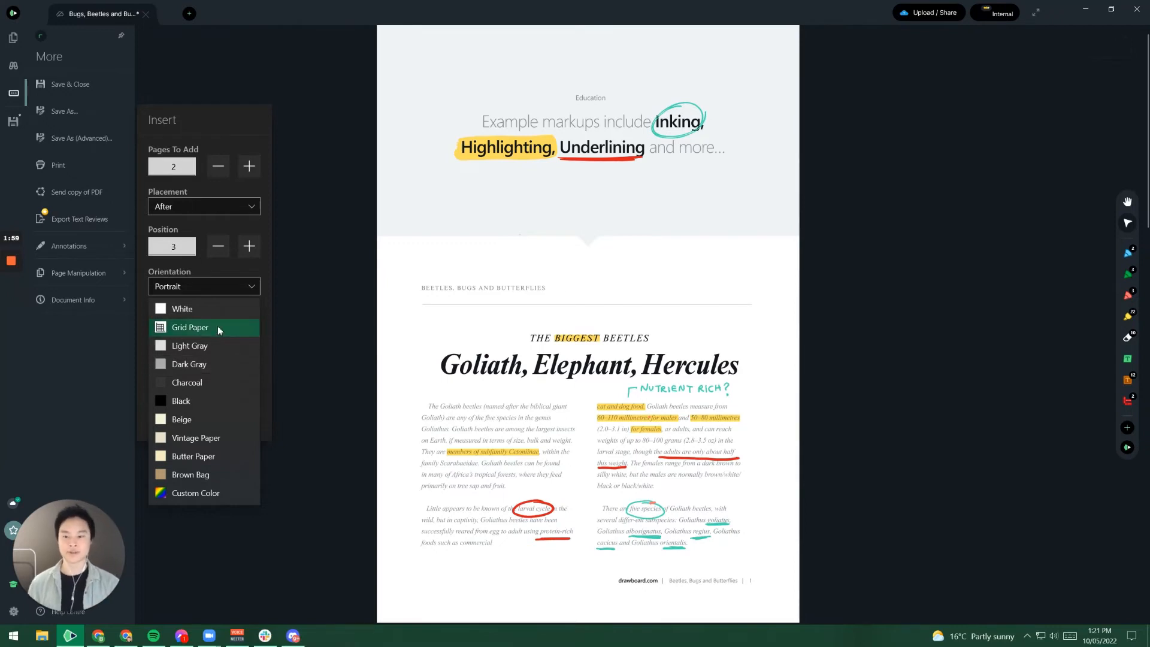
{"action": "left_click", "coordinate": [190, 328]}
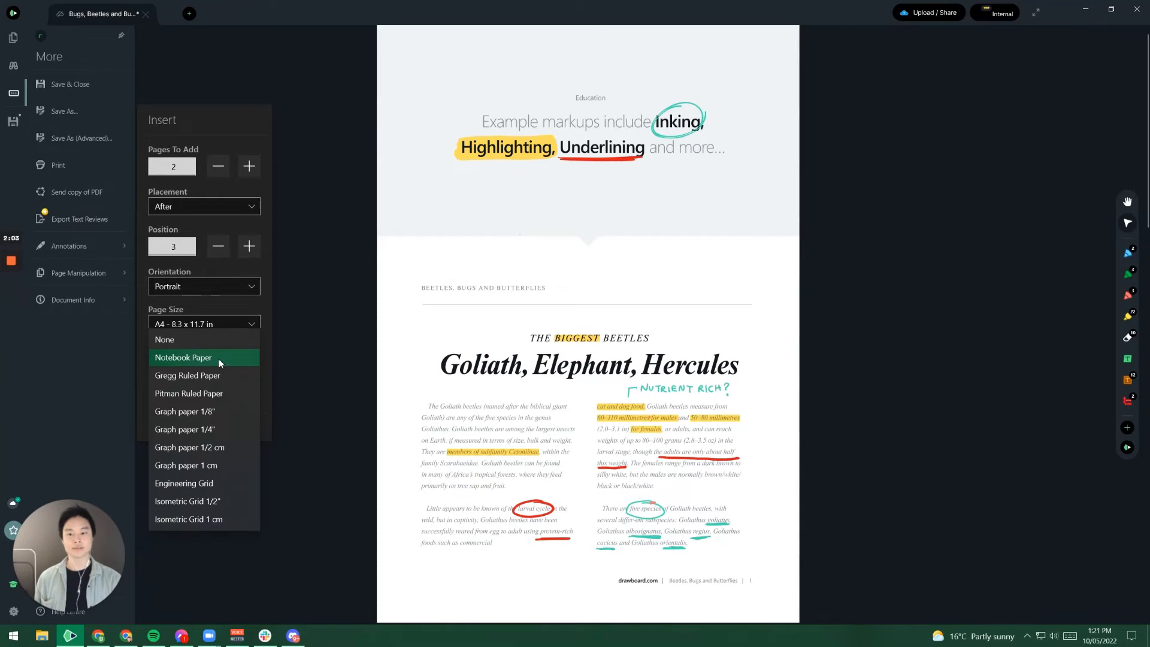
{"action": "left_click", "coordinate": [189, 364]}
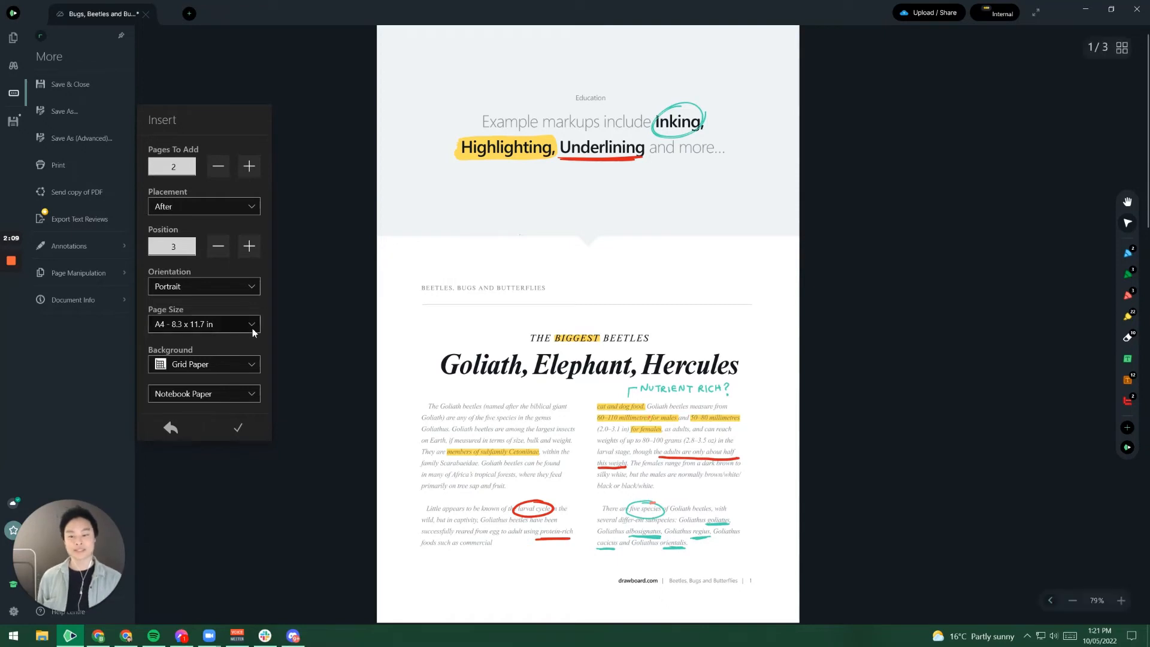
{"action": "left_click", "coordinate": [238, 428]}
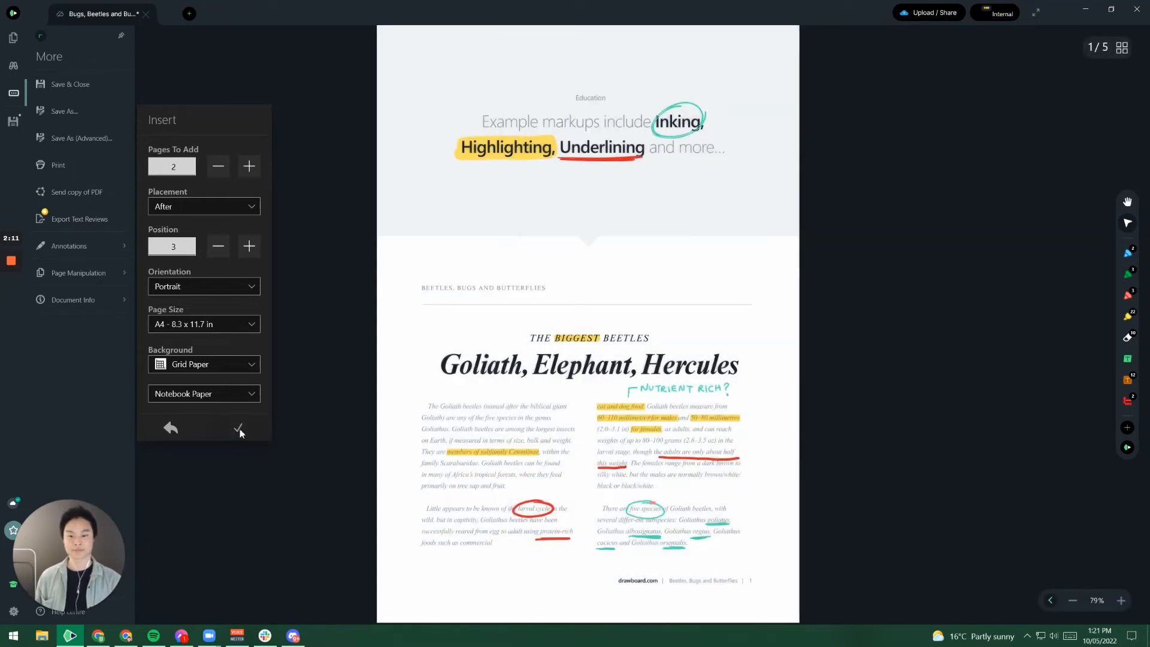
- Dismiss the insert settings, review new pages 4 and 5, and return to page 1
{"action": "left_click", "coordinate": [238, 428]}
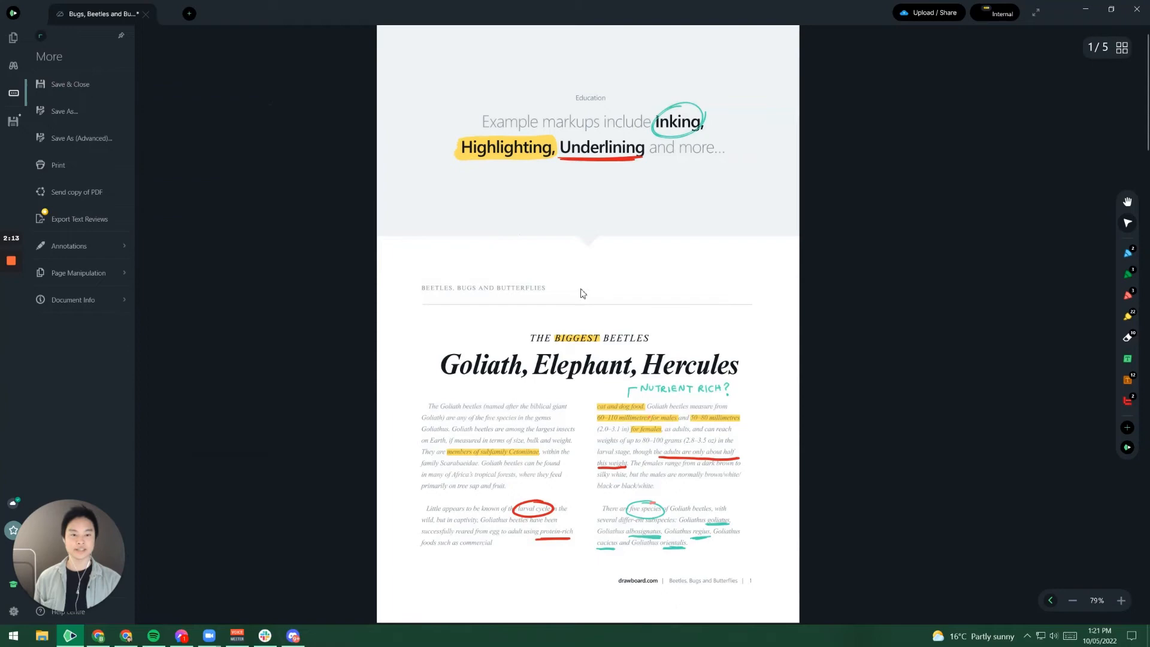
{"action": "scroll", "scroll_direction": "down", "scroll_amount": 3}
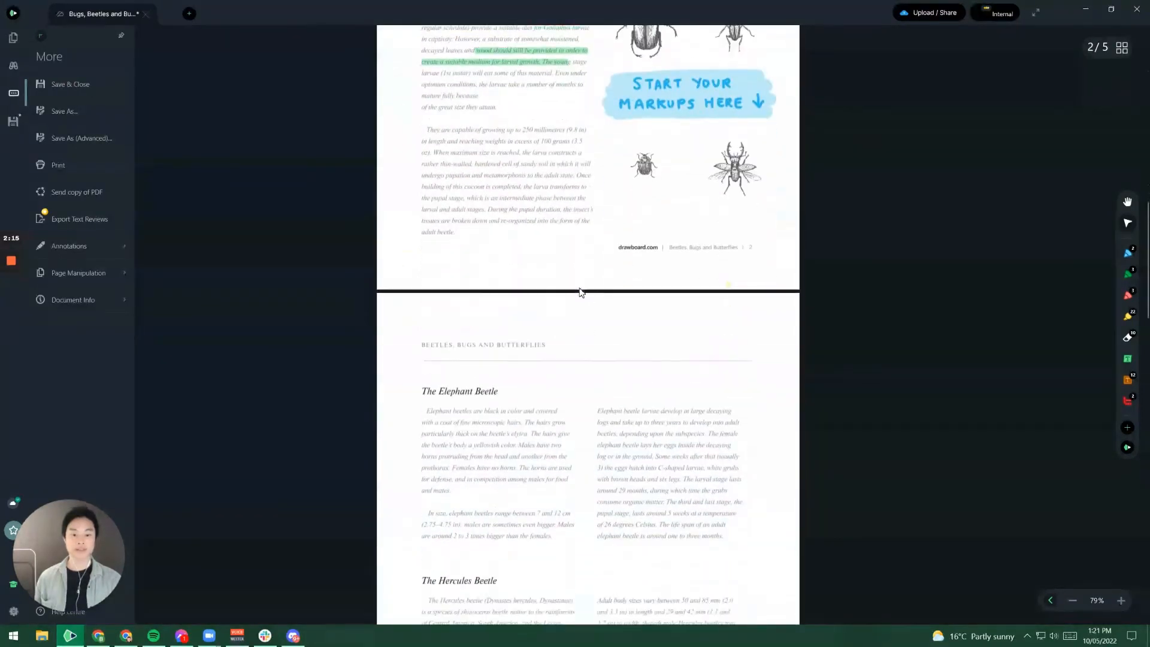
{"action": "scroll", "scroll_direction": "down", "scroll_amount": 3}
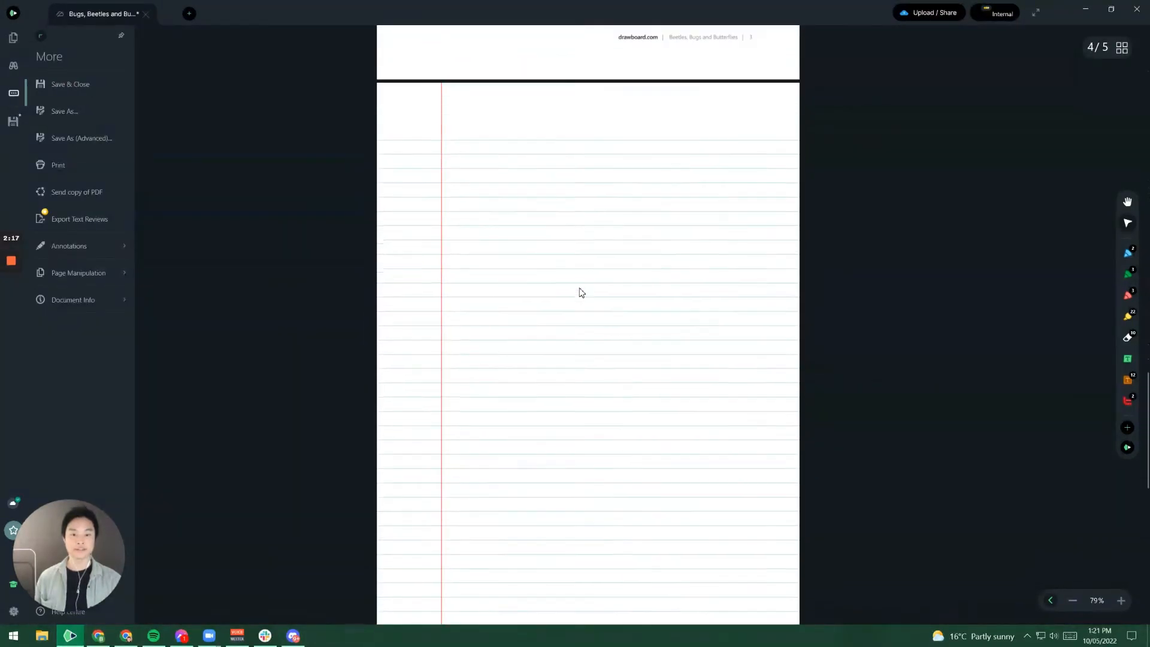
{"action": "scroll", "scroll_direction": "down", "scroll_amount": 3}
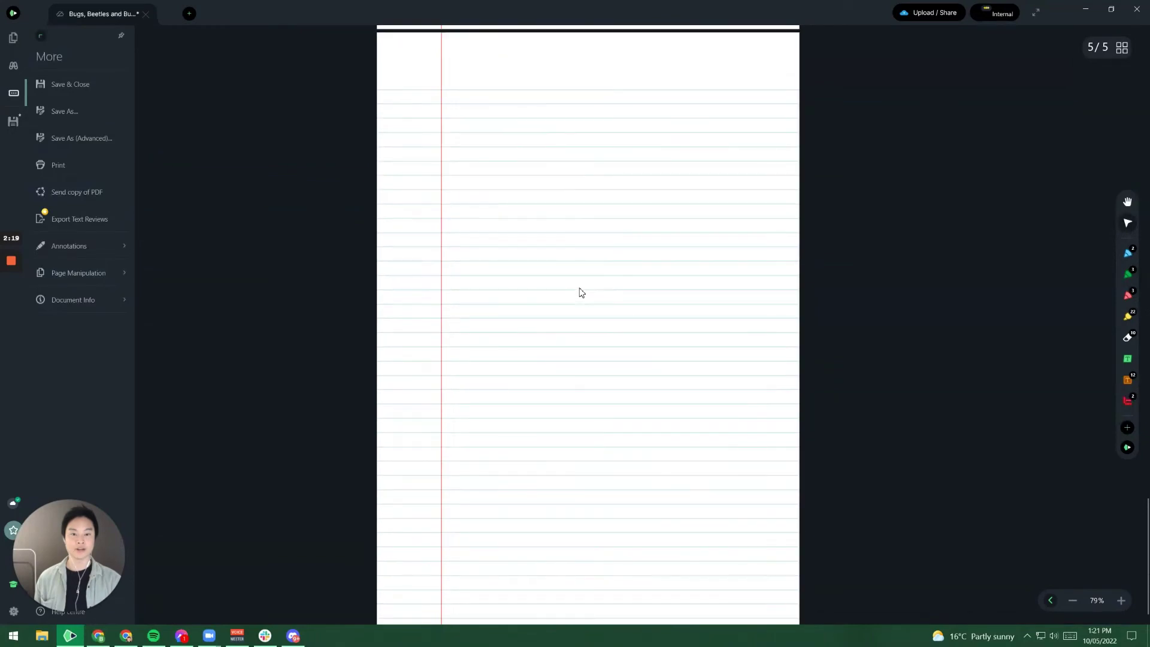
{"action": "scroll", "scroll_direction": "up", "scroll_amount": 3}
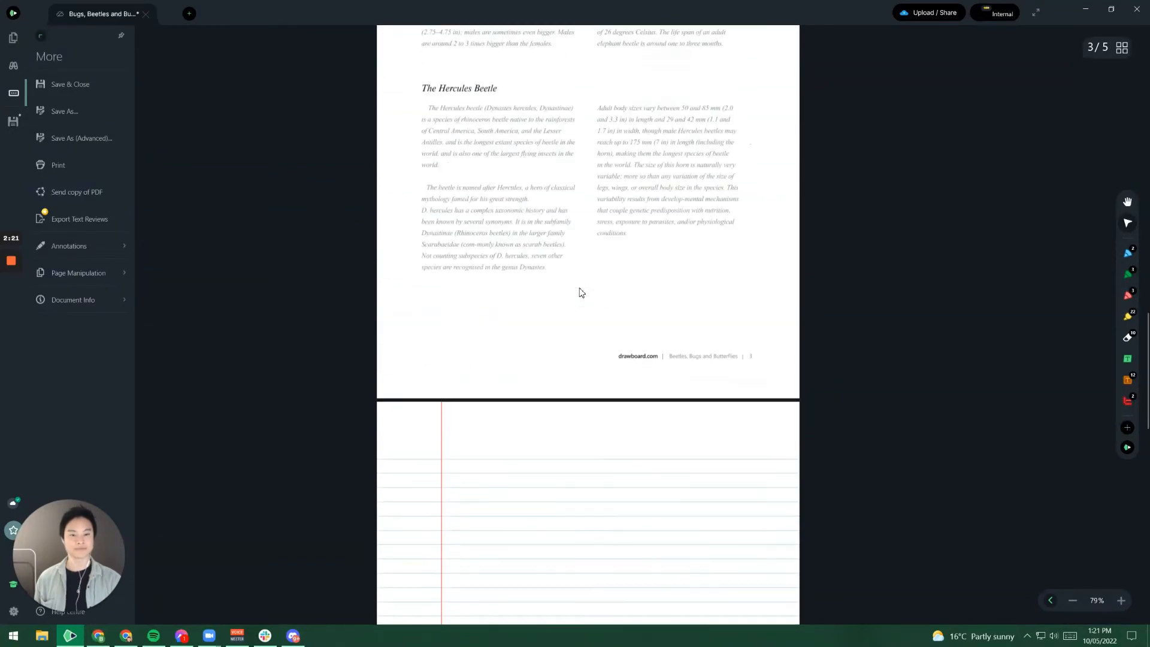
{"action": "scroll", "scroll_direction": "up", "scroll_amount": 3}
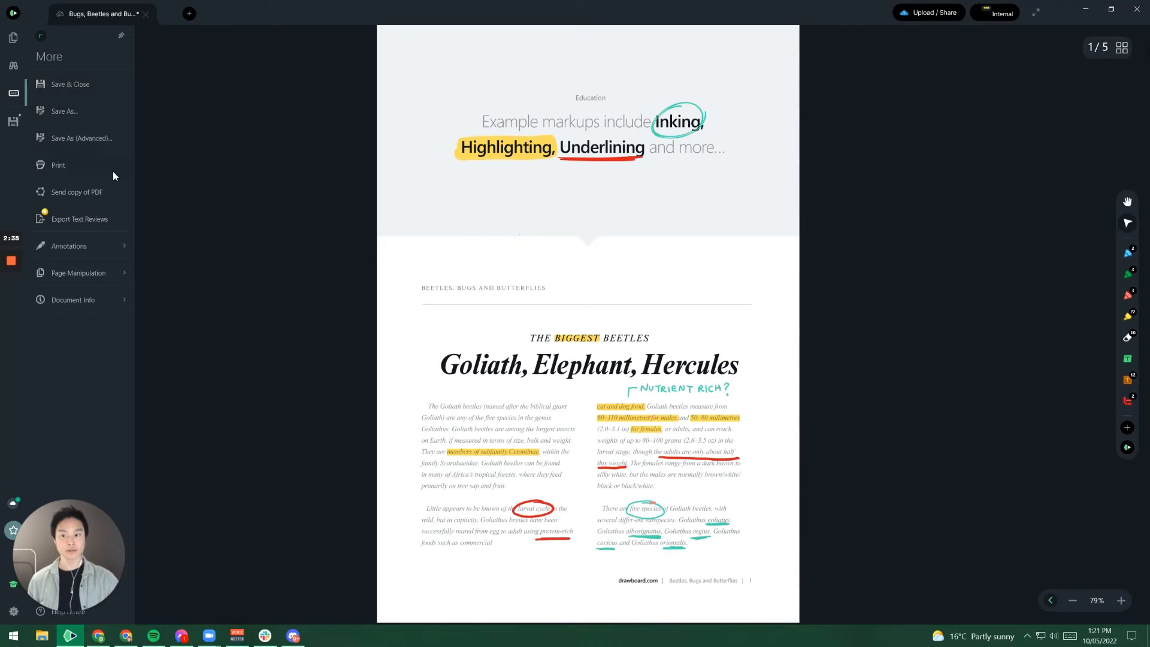
- In the Rotate settings, limit the range to page 3 and choose Clockwise direction
{"action": "left_click", "coordinate": [79, 272]}
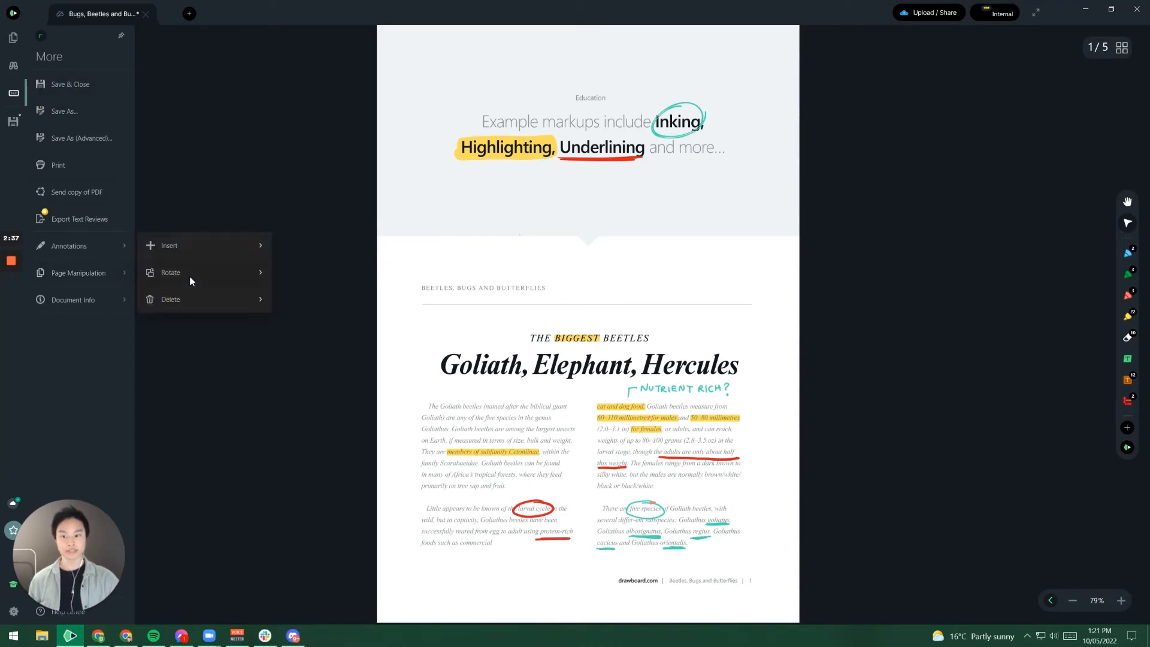
{"action": "left_click", "coordinate": [170, 272]}
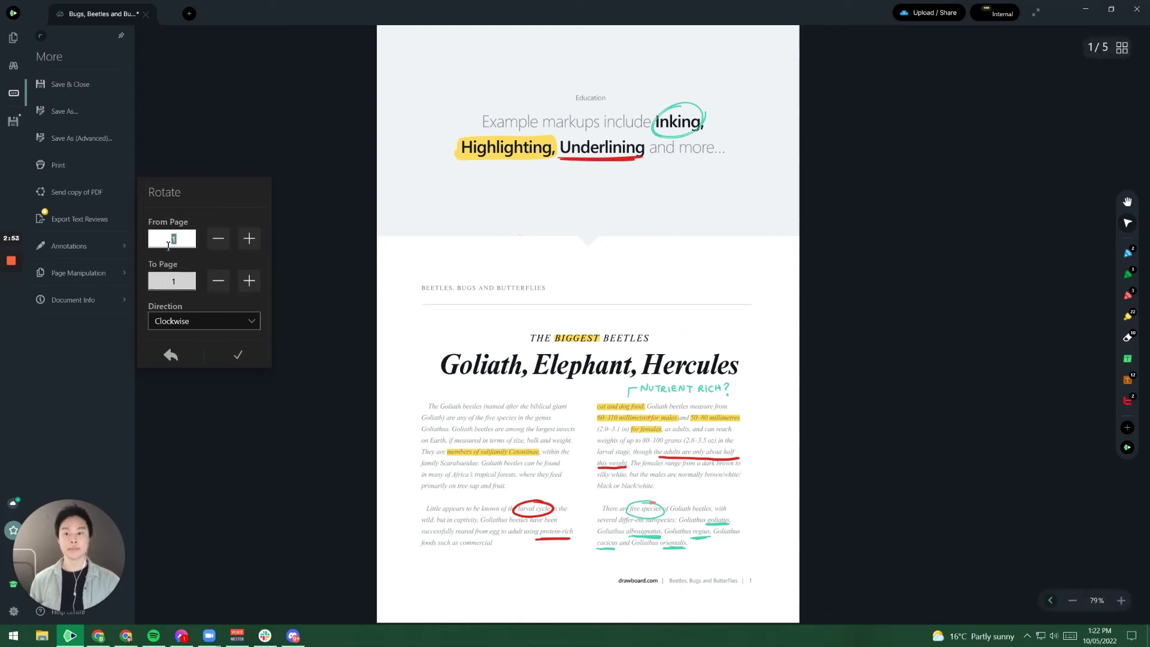
{"action": "left_click", "coordinate": [171, 281]}
{"action": "type", "text": "3"}
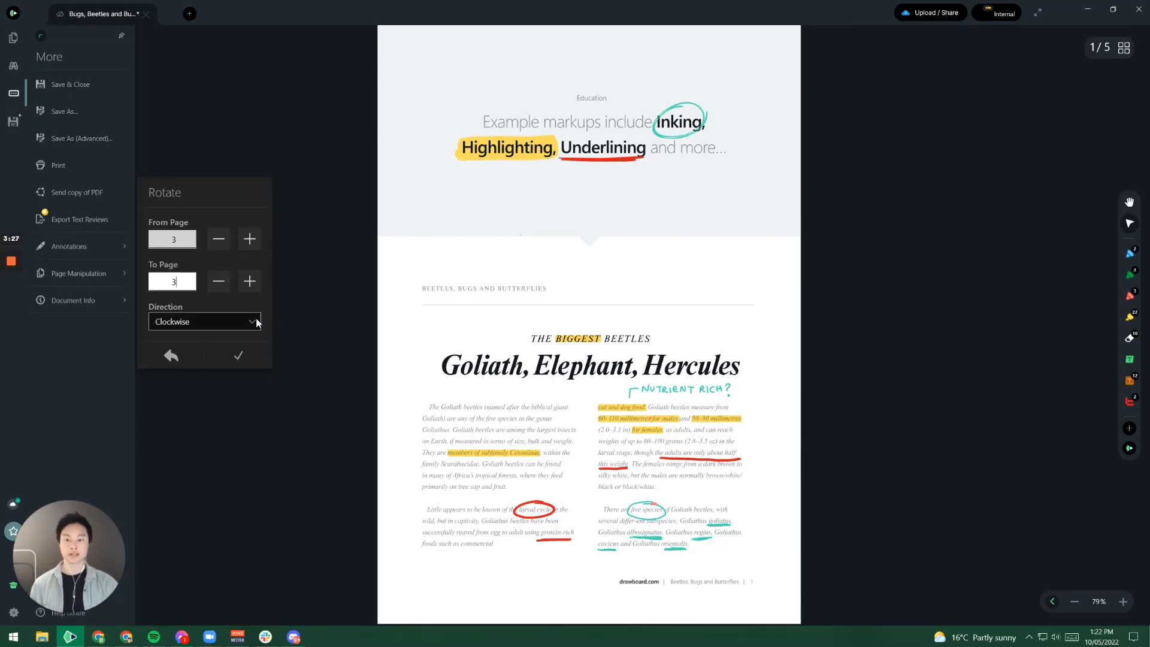
{"action": "left_click", "coordinate": [204, 321]}
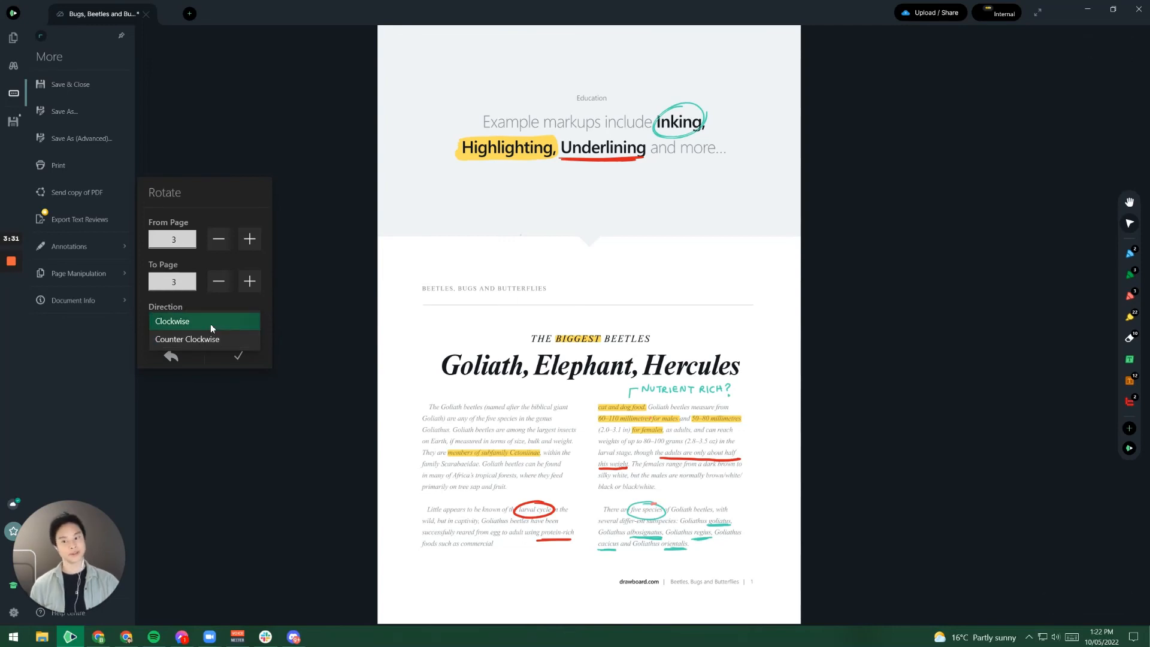
{"action": "left_click", "coordinate": [172, 321]}
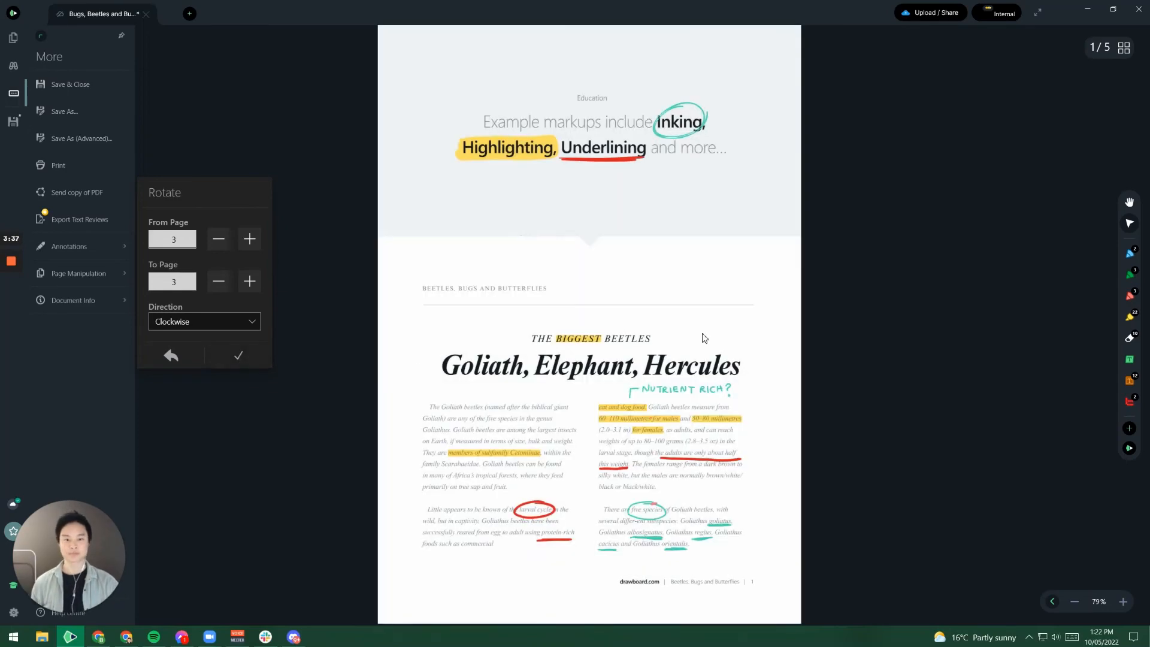
- Scroll down to page 3 to confirm it now appears rotated clockwise
{"action": "scroll", "scroll_direction": "down", "scroll_amount": 3}
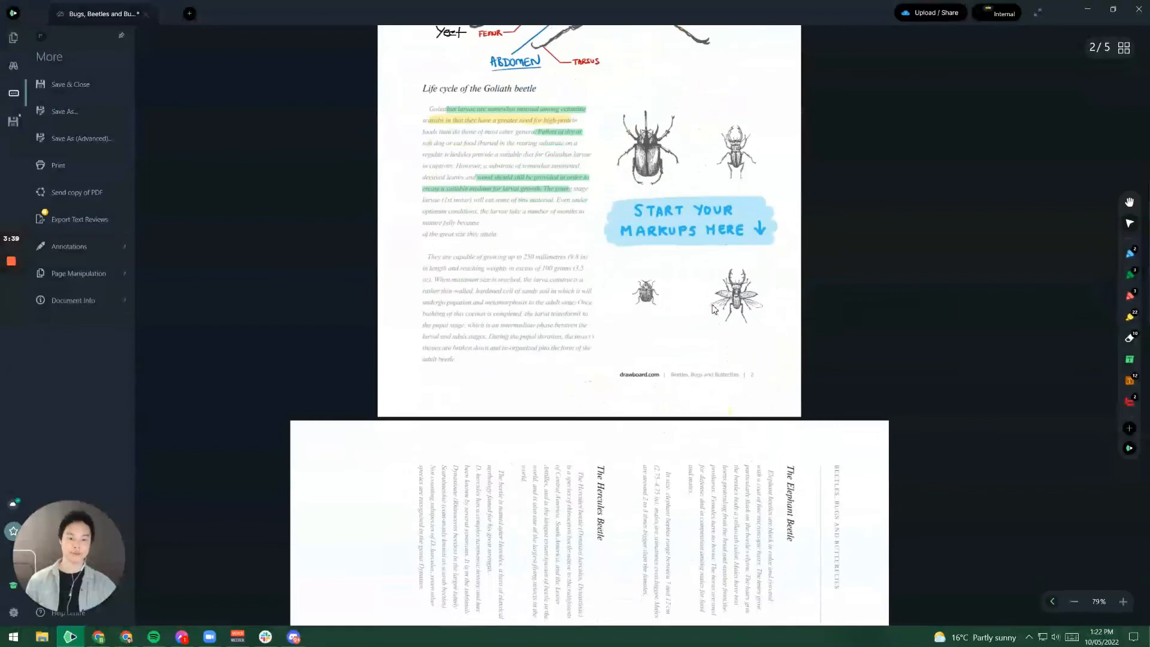
{"action": "scroll", "scroll_direction": "down", "scroll_amount": 3}
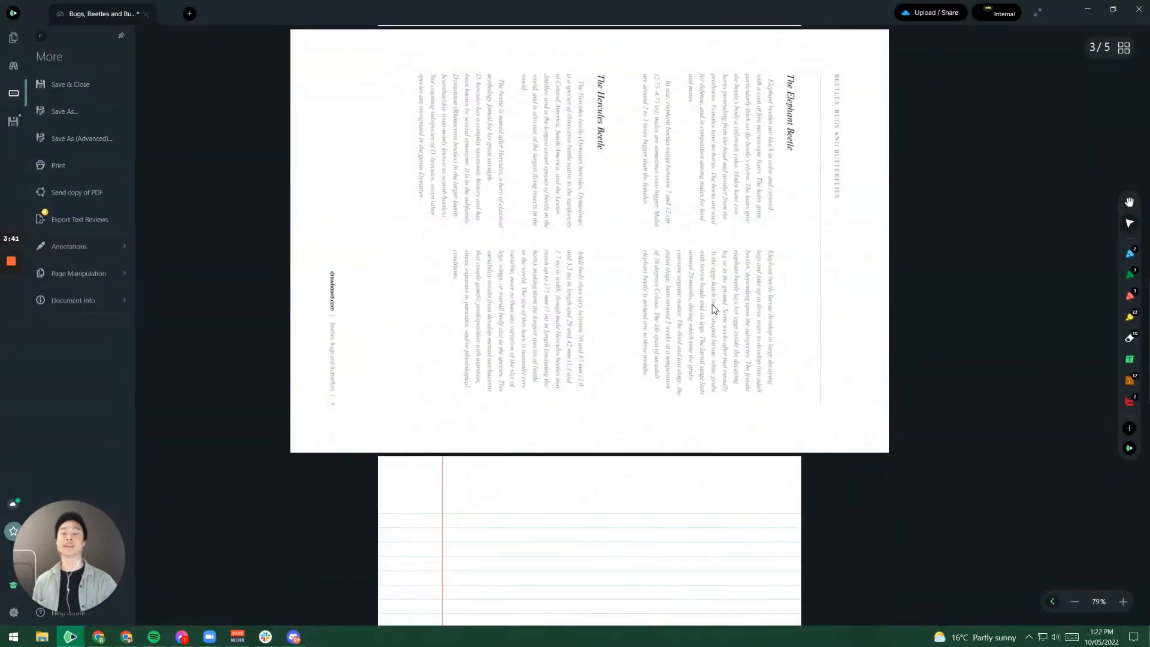